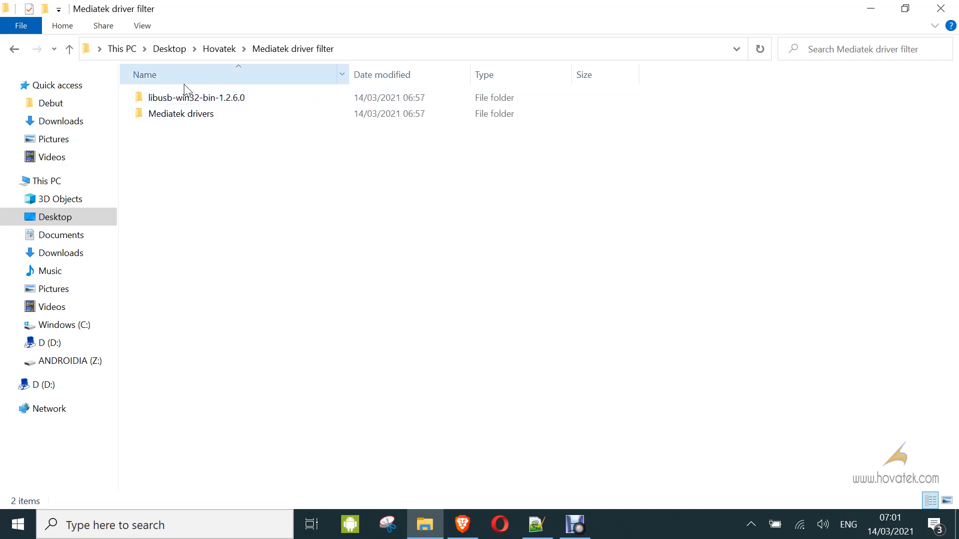
- Open the Mediatek drivers folder and select the cdc-acm setup information file
{"action": "left_click", "coordinate": [196, 98]}
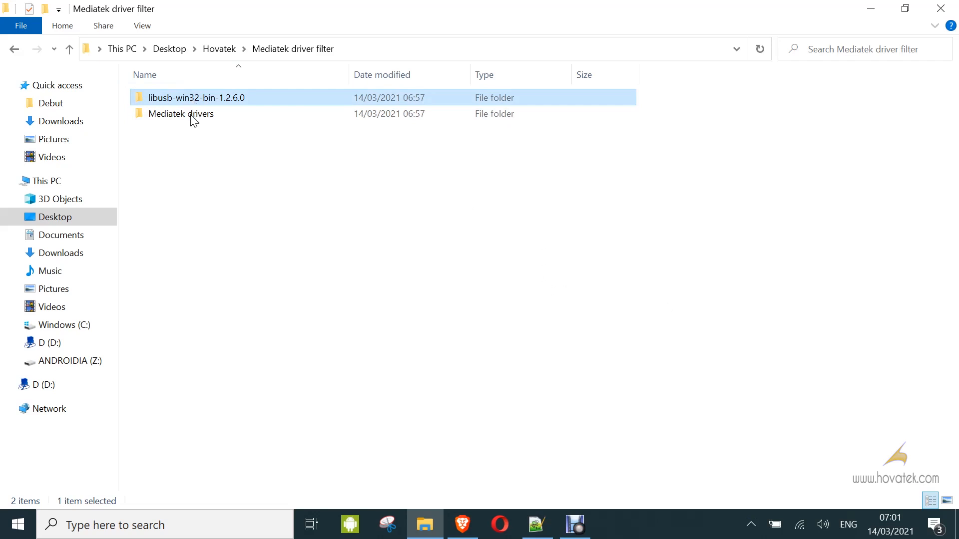
{"action": "left_click", "coordinate": [181, 114]}
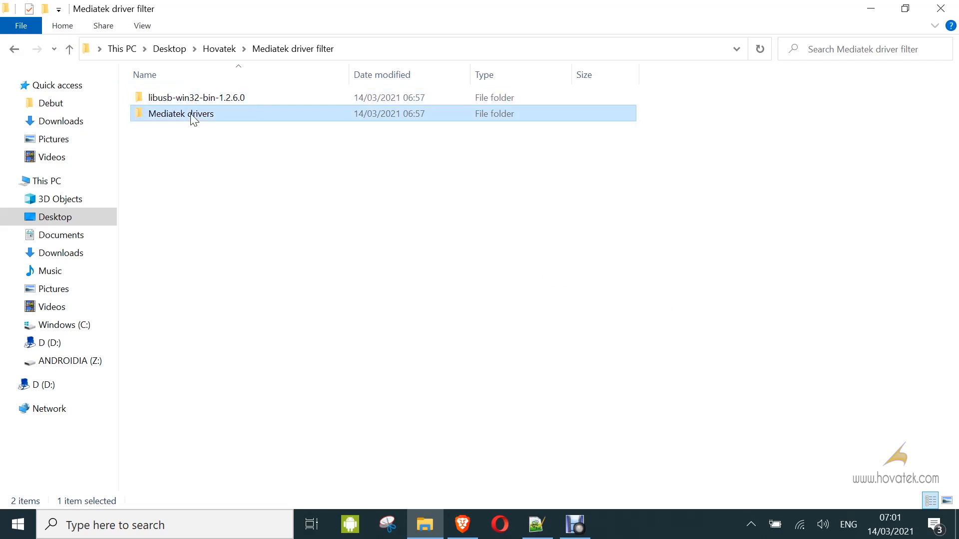
{"action": "double_click", "coordinate": [180, 114]}
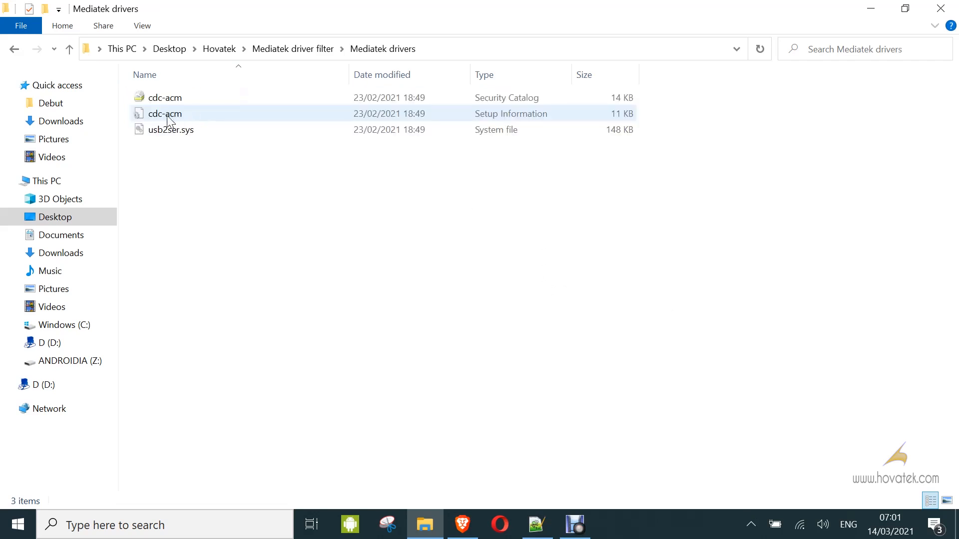
{"action": "left_click", "coordinate": [164, 114]}
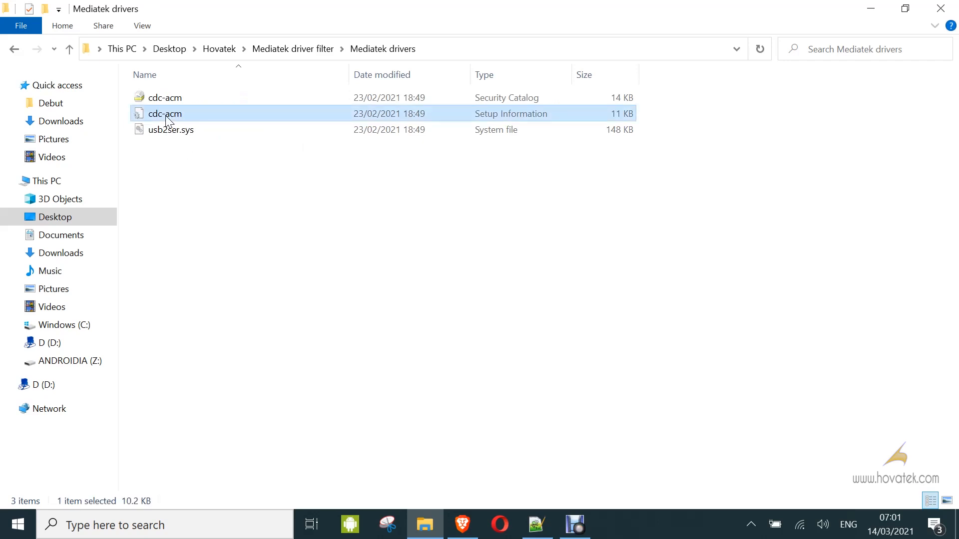
- Install cdc-acm.inf via its context menu, allowing the security warning and confirming success
{"action": "right_click", "coordinate": [165, 113]}
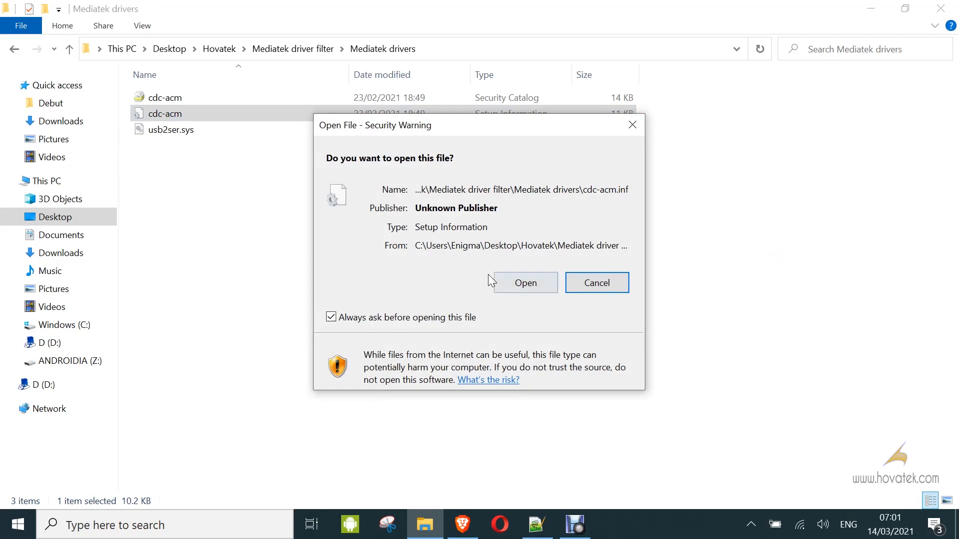
{"action": "left_click", "coordinate": [525, 283]}
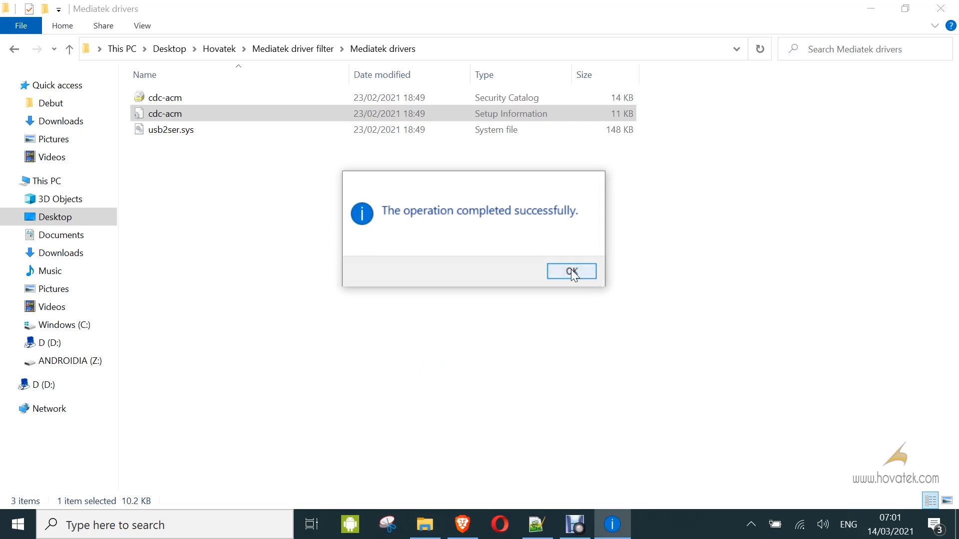
{"action": "left_click", "coordinate": [570, 270]}
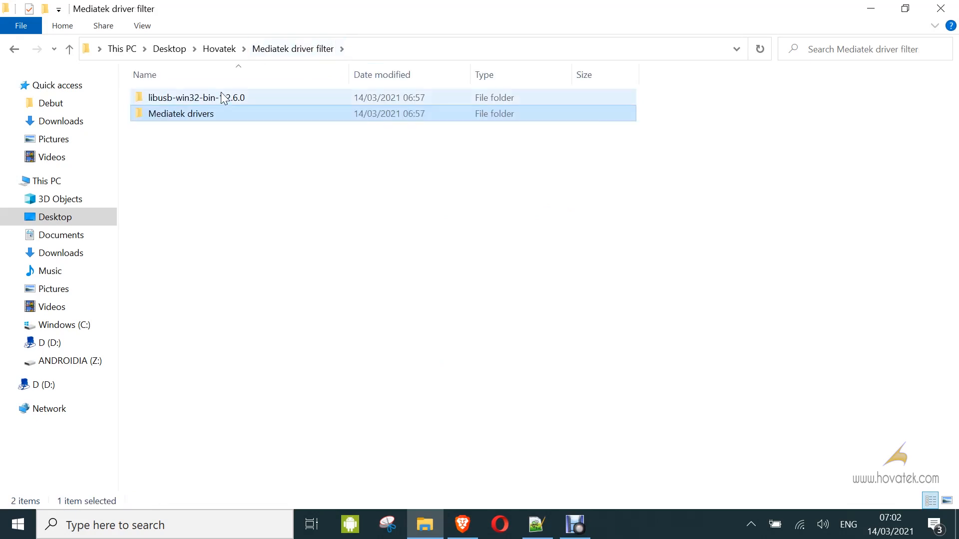
- Navigate to libusb-win32-bin-1.2.6.0\bin\amd64 and launch install-filter-win
{"action": "double_click", "coordinate": [195, 97]}
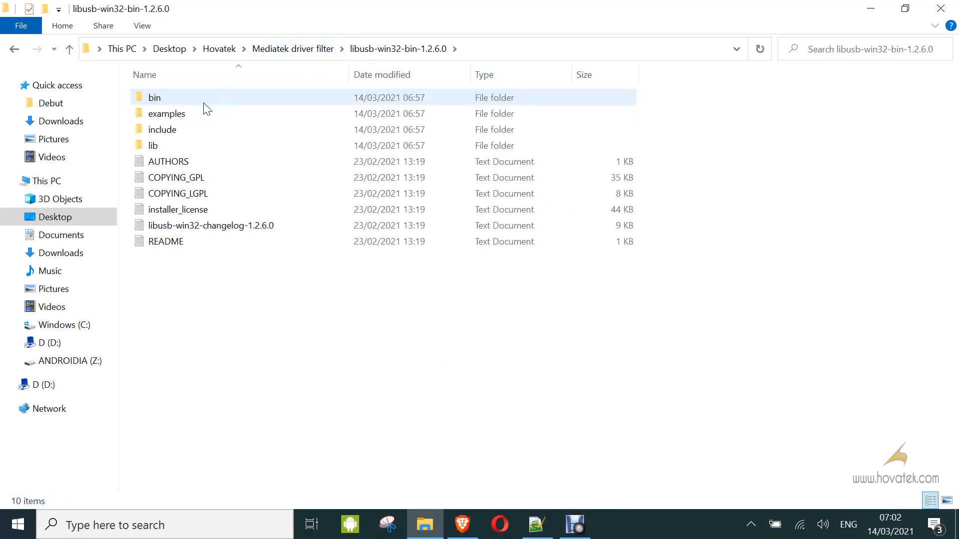
{"action": "double_click", "coordinate": [153, 98]}
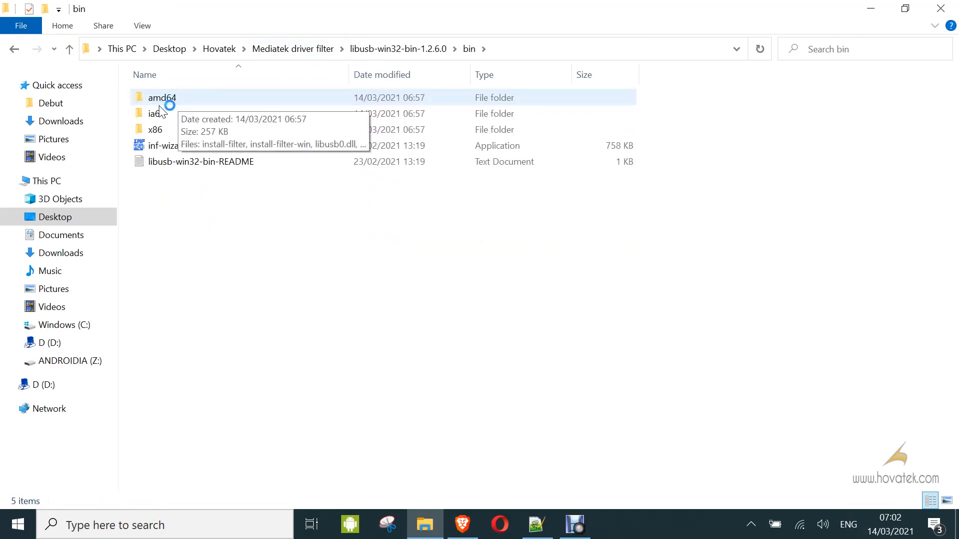
{"action": "mouse_move", "coordinate": [172, 101]}
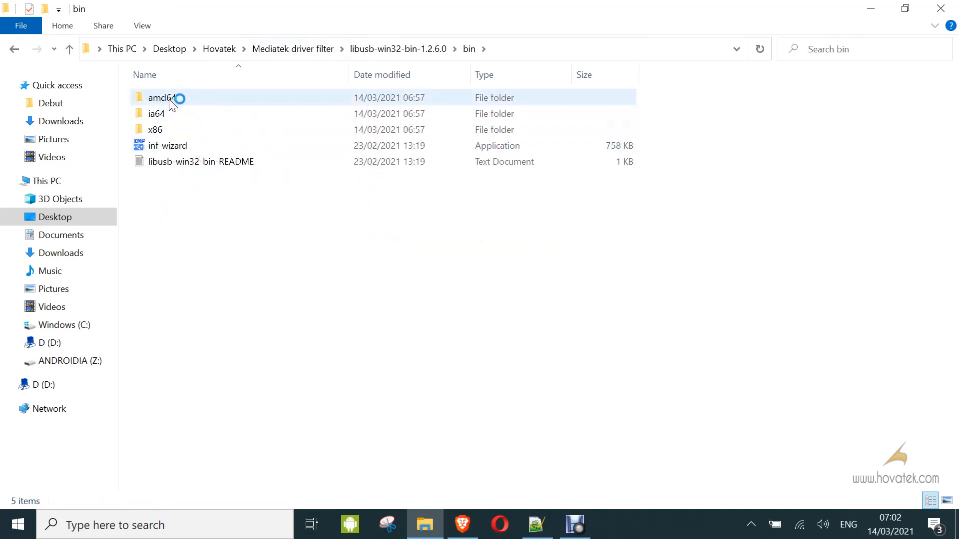
{"action": "left_click", "coordinate": [161, 97]}
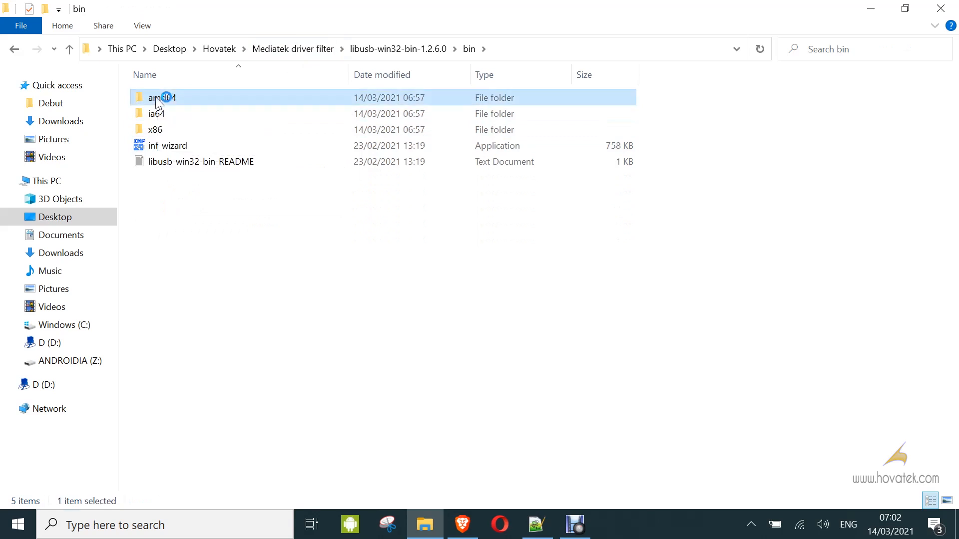
{"action": "double_click", "coordinate": [162, 97]}
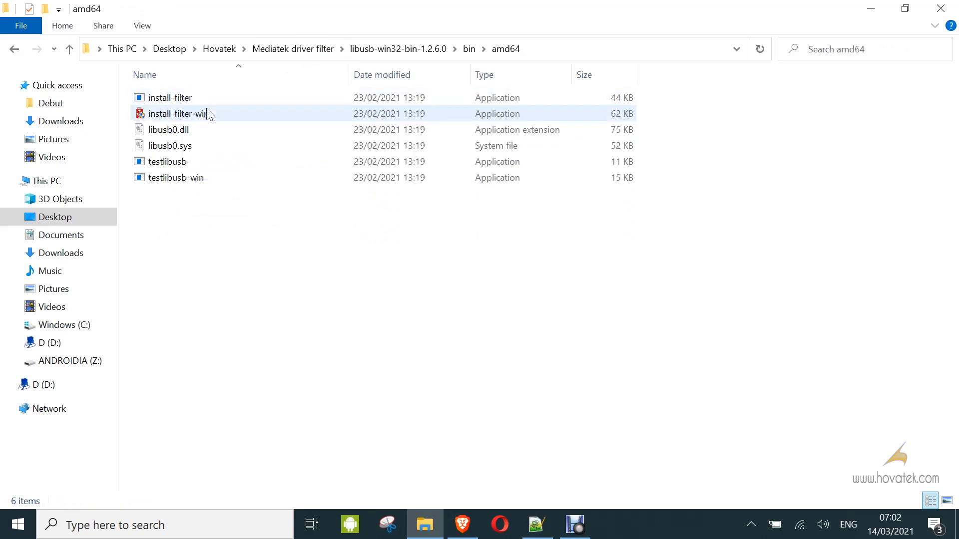
{"action": "left_click", "coordinate": [178, 114]}
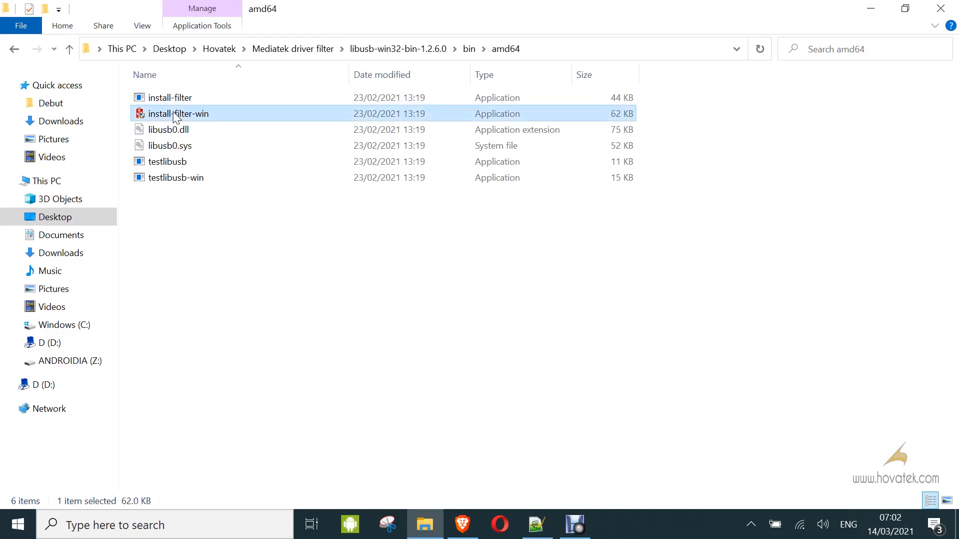
{"action": "double_click", "coordinate": [179, 113]}
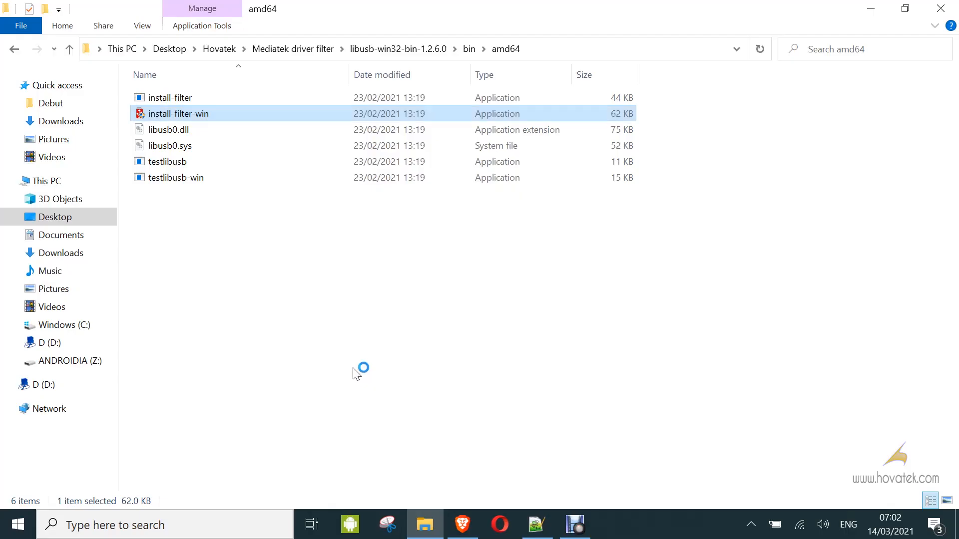
- Choose 'Install a device filter' and advance to the Device Selection page
{"action": "double_click", "coordinate": [179, 113]}
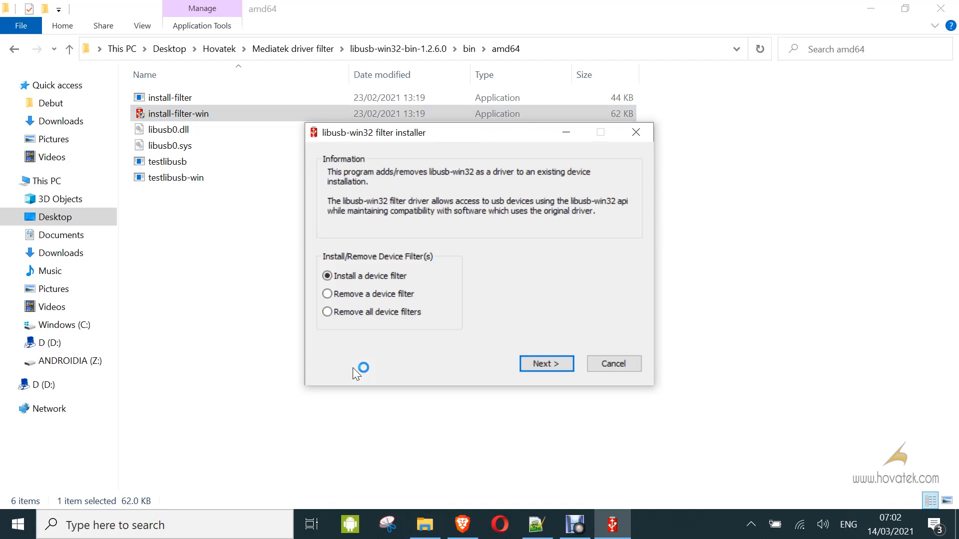
{"action": "mouse_move", "coordinate": [452, 249]}
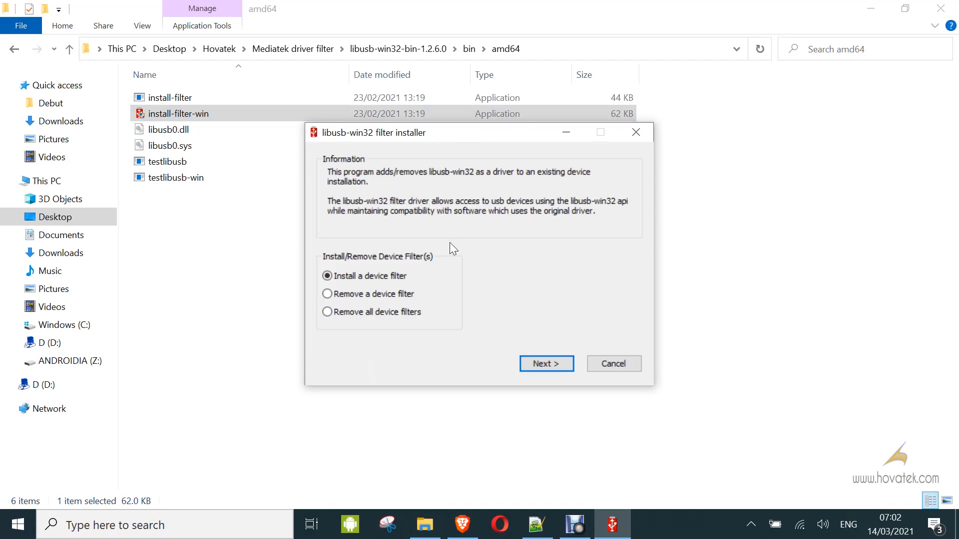
{"action": "mouse_move", "coordinate": [340, 275]}
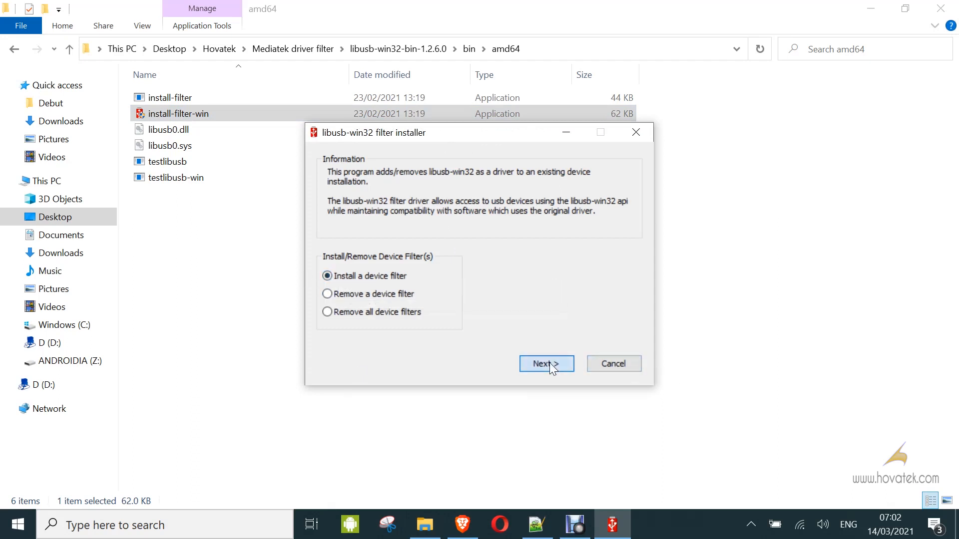
{"action": "left_click", "coordinate": [546, 363]}
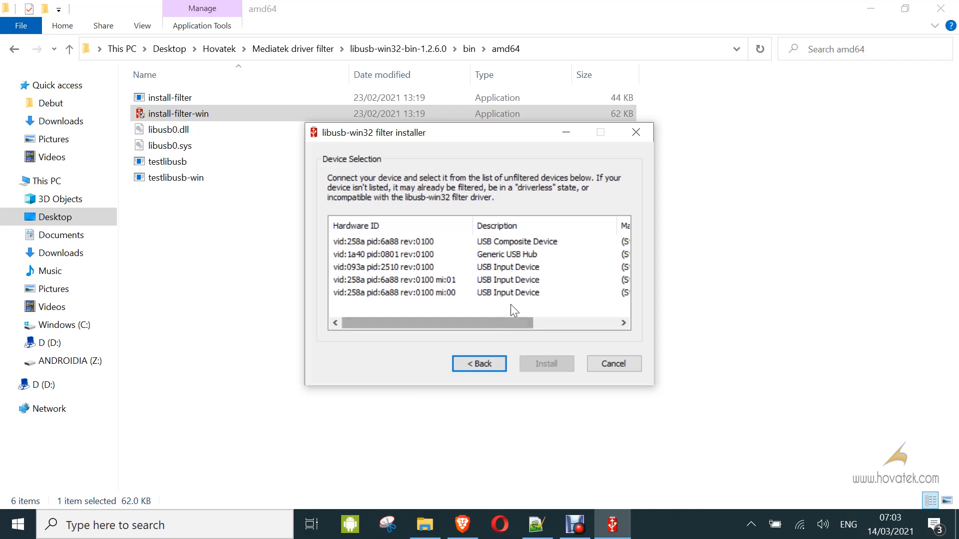
- Select MediaTek USB Port, install its filter, and dismiss the success message
{"action": "left_click", "coordinate": [428, 305]}
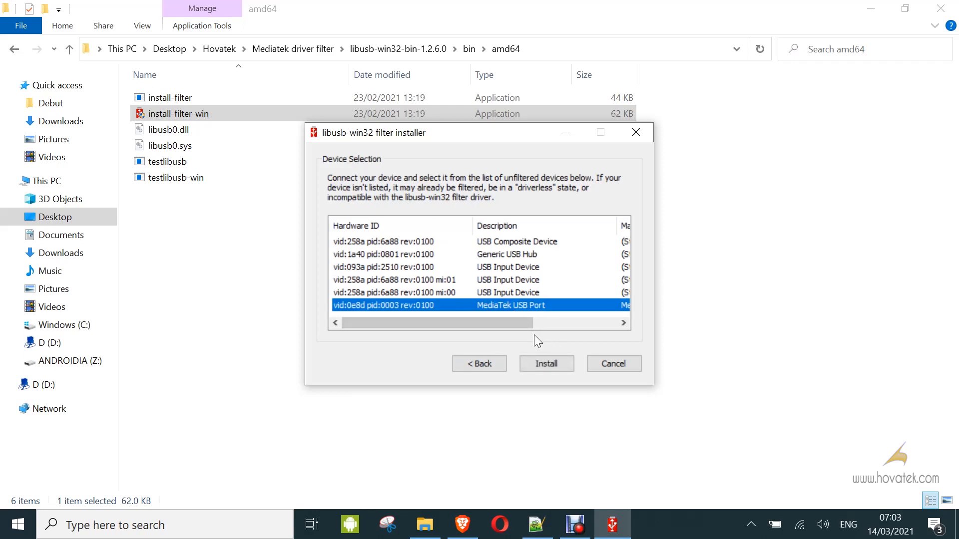
{"action": "left_click", "coordinate": [546, 363]}
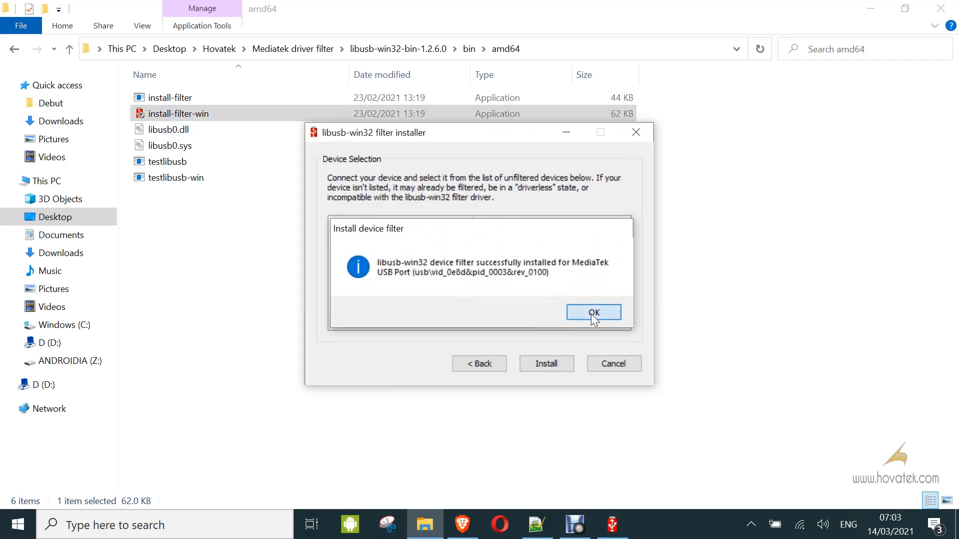
{"action": "left_click", "coordinate": [592, 312]}
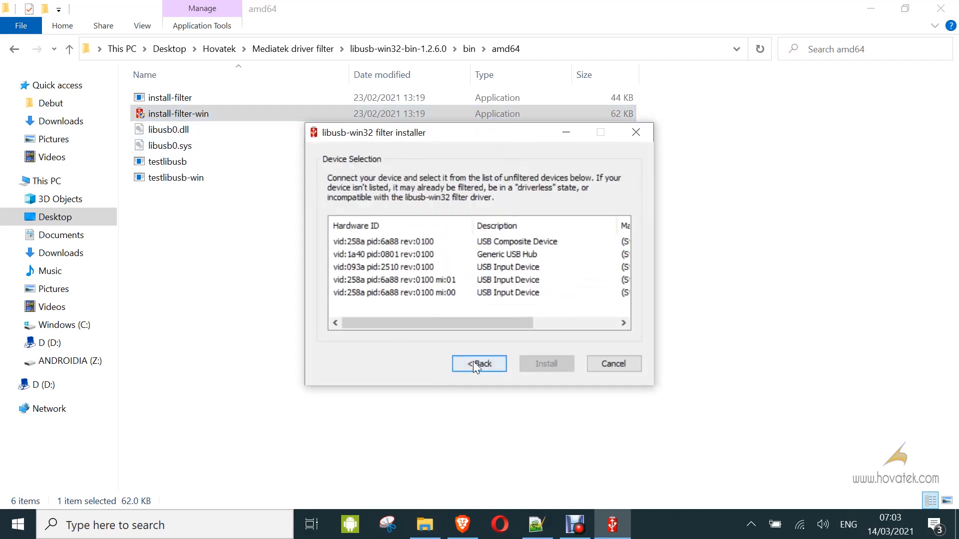
- Go back, choose 'Remove a device filter', and confirm MediaTek USB Port is listed
{"action": "left_click", "coordinate": [479, 363]}
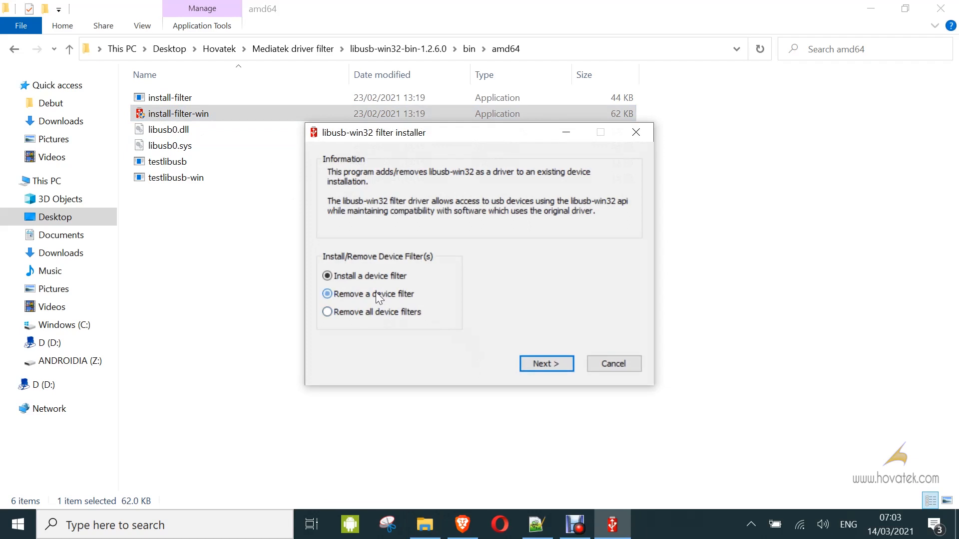
{"action": "left_click", "coordinate": [545, 363]}
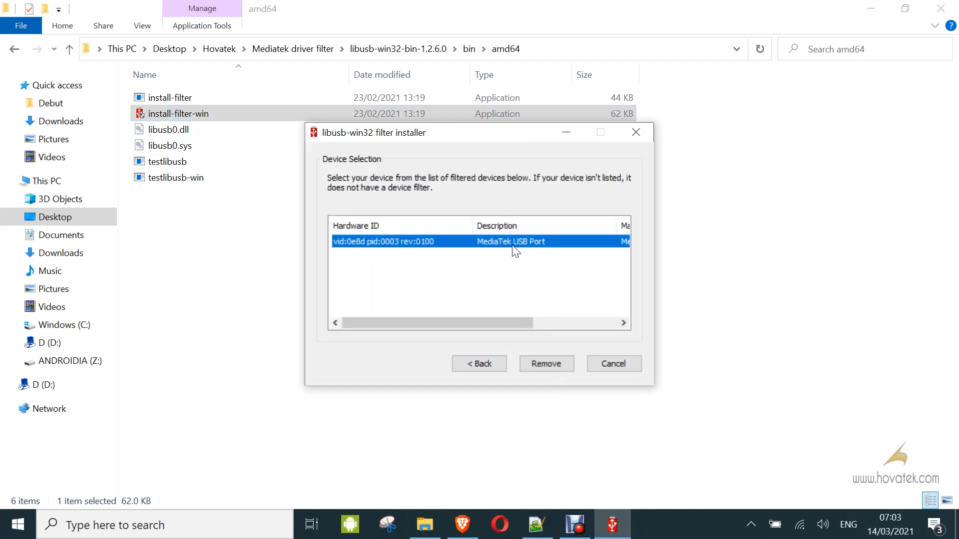
{"action": "mouse_move", "coordinate": [479, 363]}
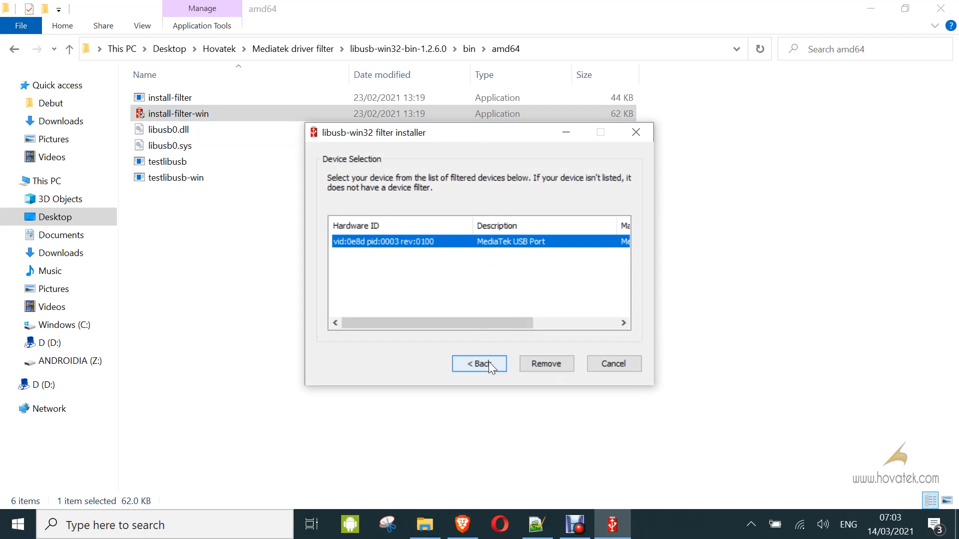